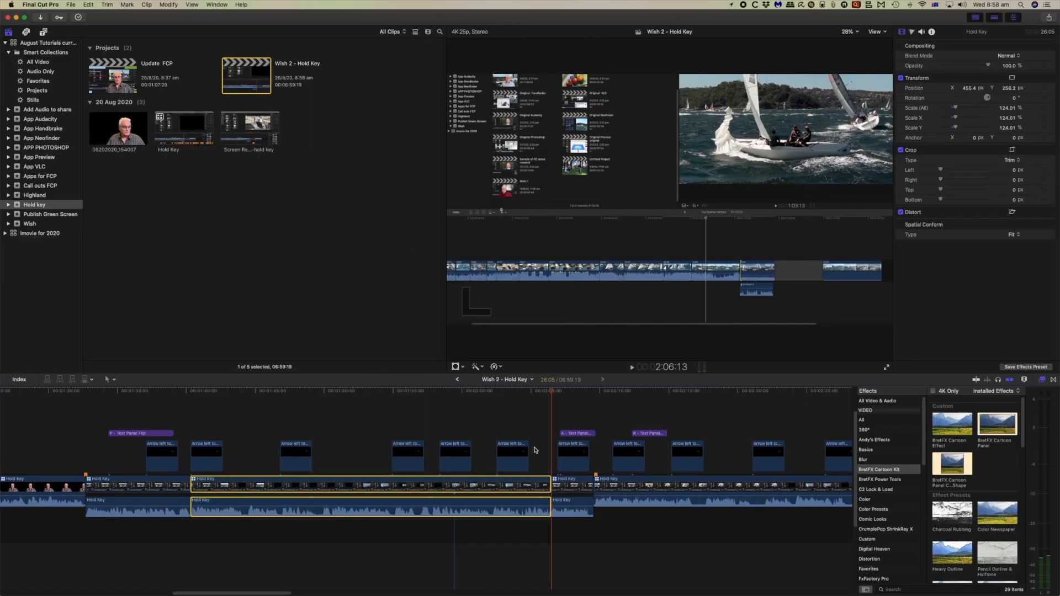
pyautogui.moveTo(537, 425)
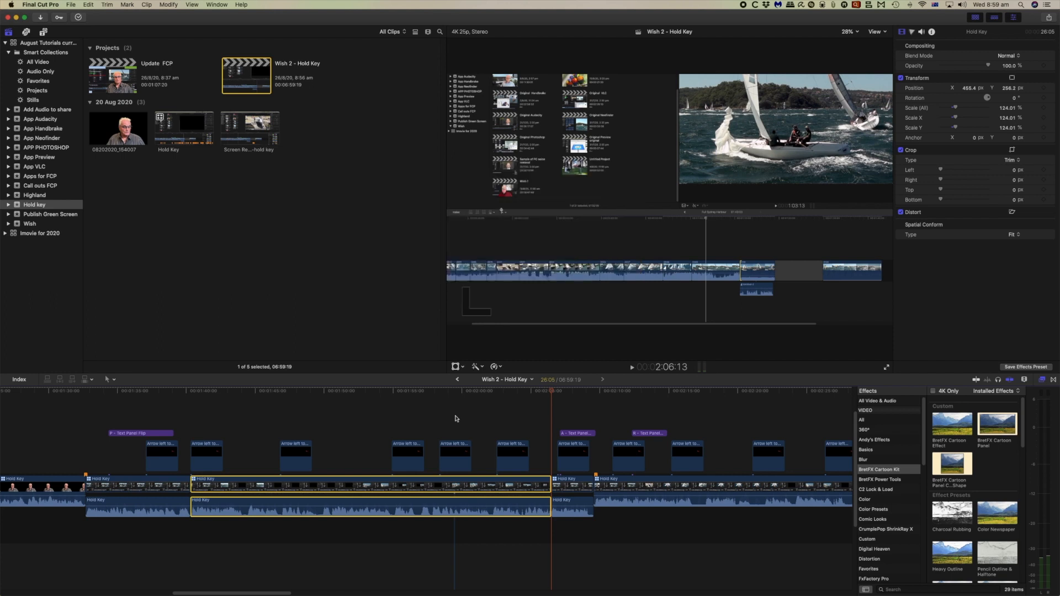
pyautogui.moveTo(445, 371)
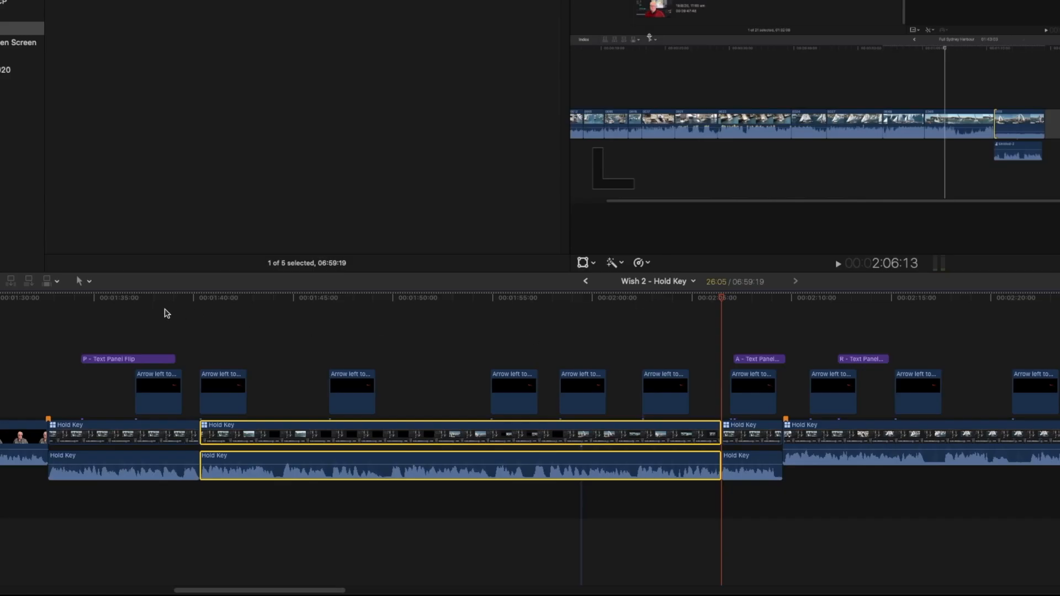
# Apply audio fades to the selected Hold Key clip via Modify > Adjust Audio Fades > Apply Fades.
pyautogui.click(79, 282)
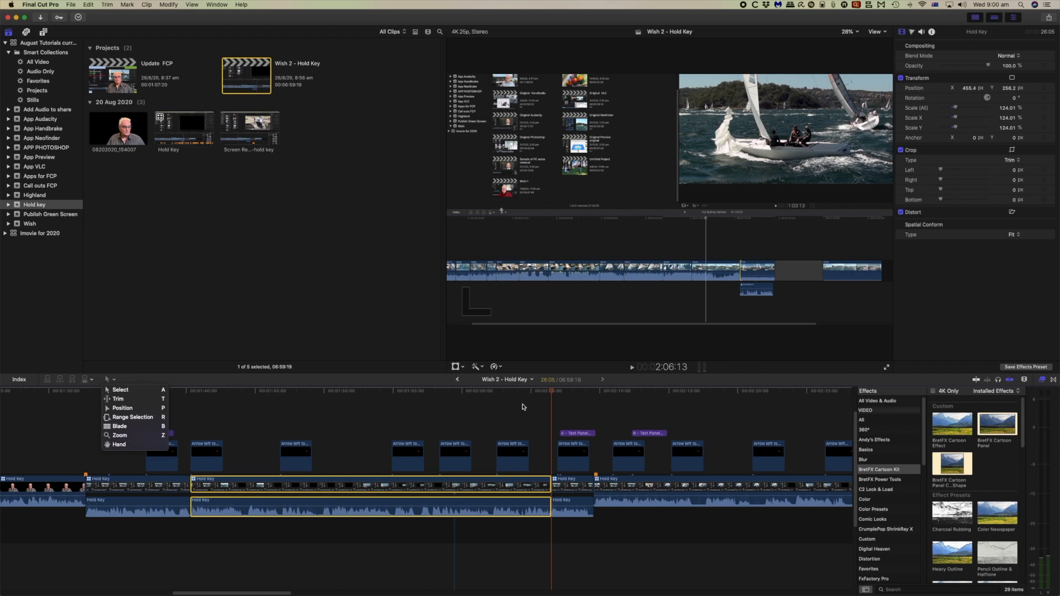
pyautogui.moveTo(520, 408)
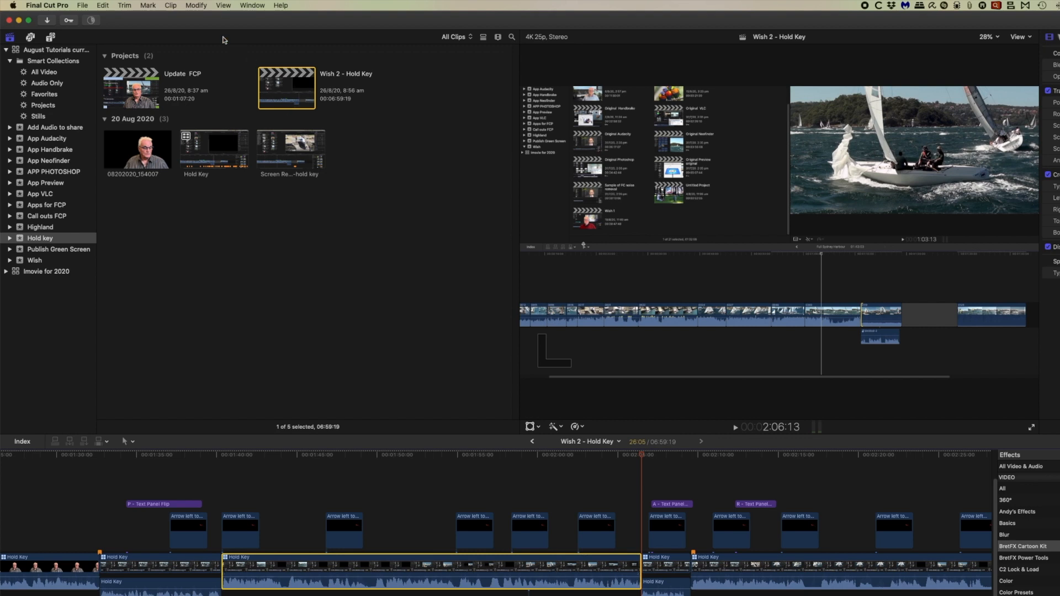
pyautogui.click(197, 6)
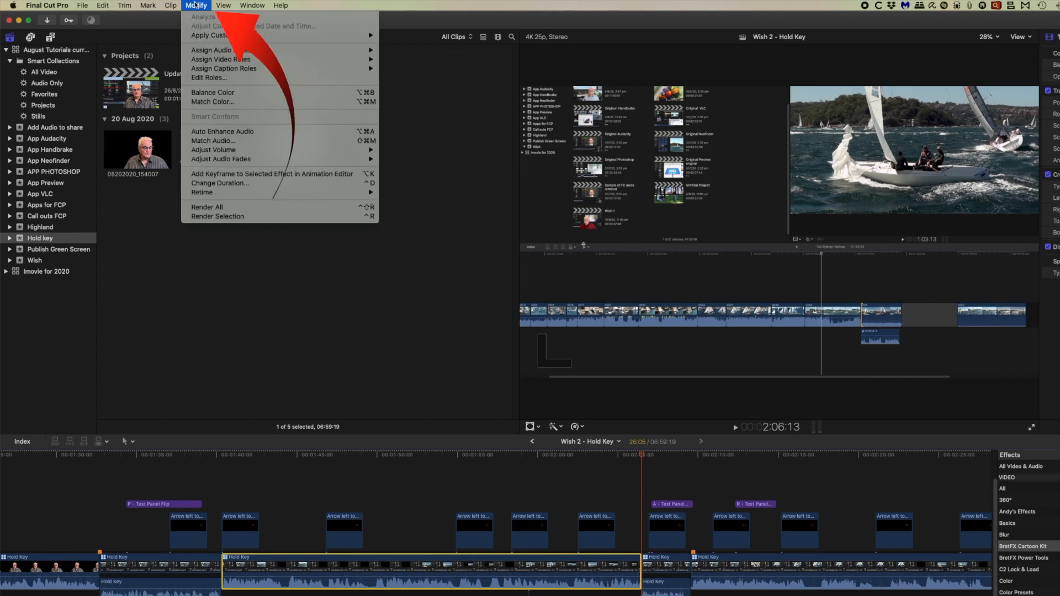
pyautogui.moveTo(220, 159)
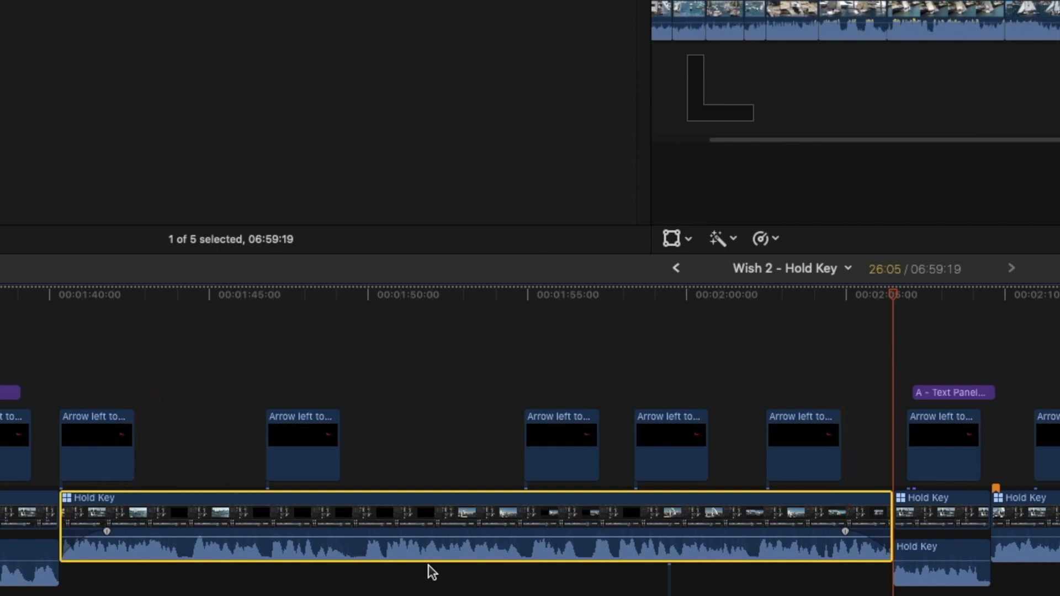
pyautogui.click(196, 6)
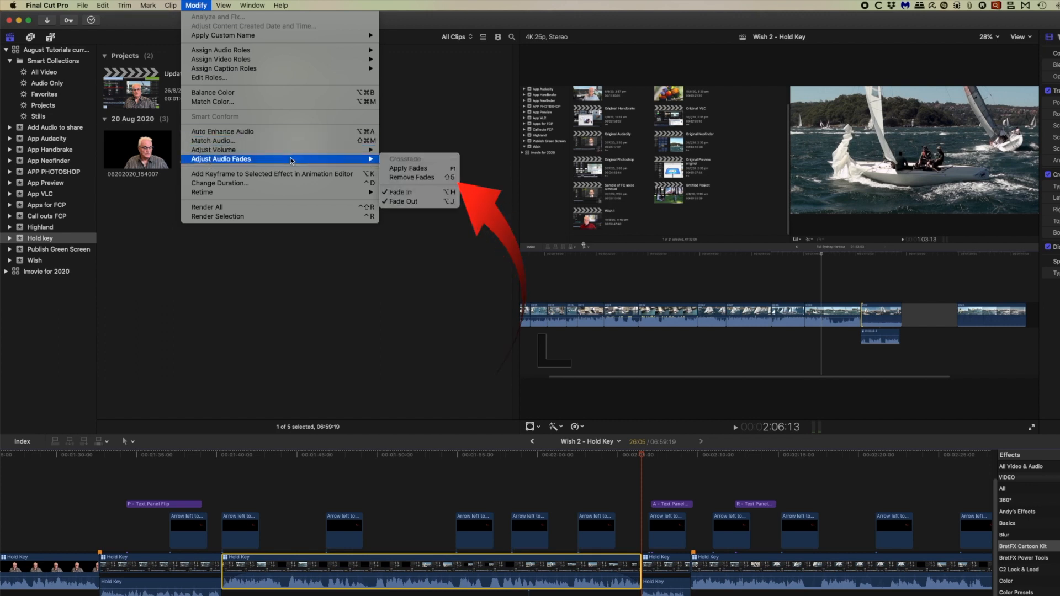
pyautogui.moveTo(411, 177)
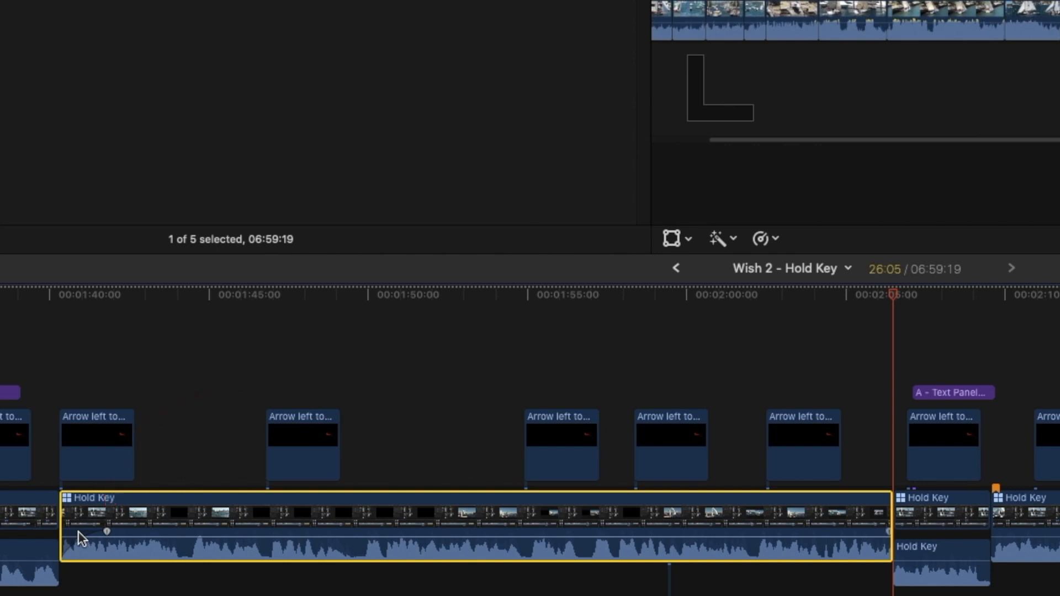
pyautogui.click(195, 6)
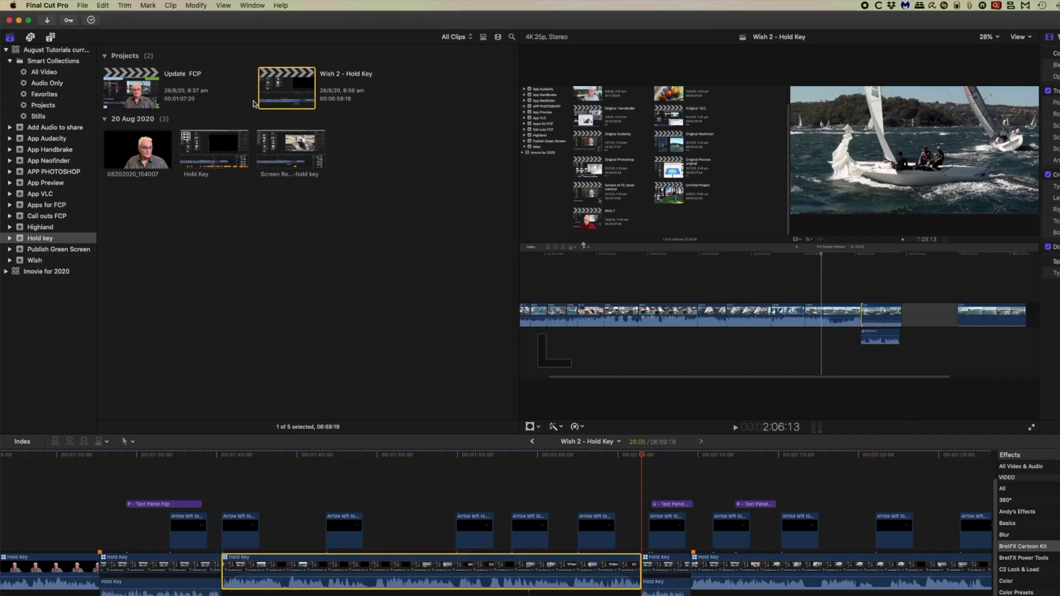
# Remove the audio fades from the Hold Key clip via Adjust Audio Fades > Remove Fades.
pyautogui.click(194, 6)
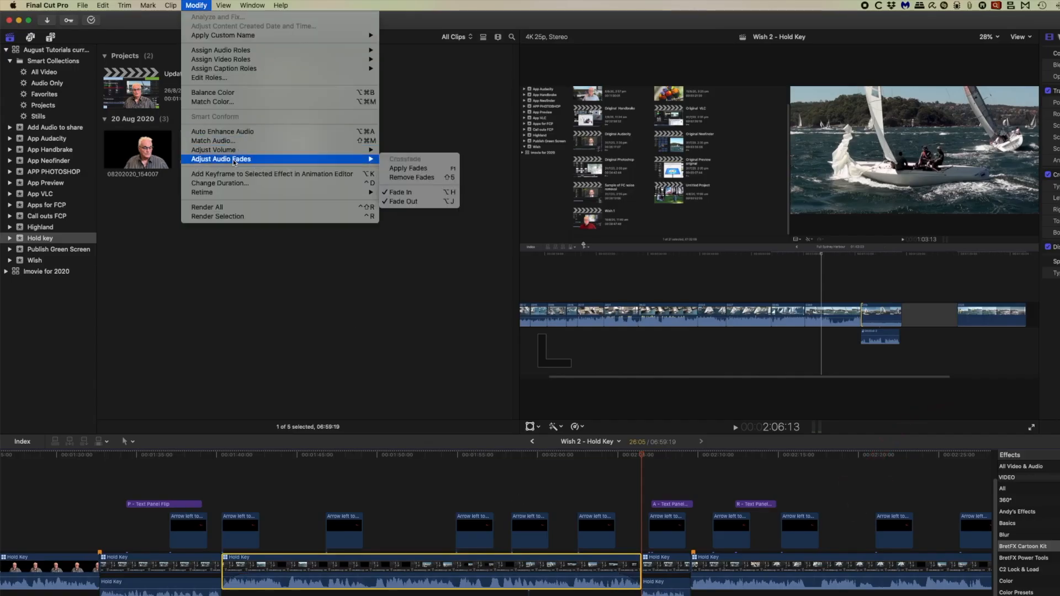
pyautogui.moveTo(411, 176)
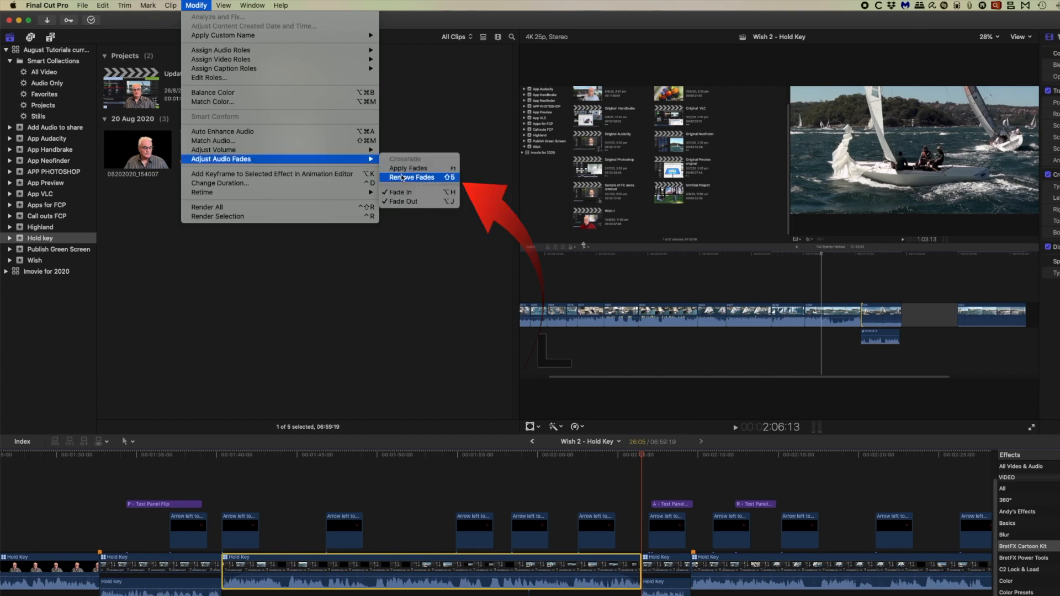
pyautogui.click(410, 177)
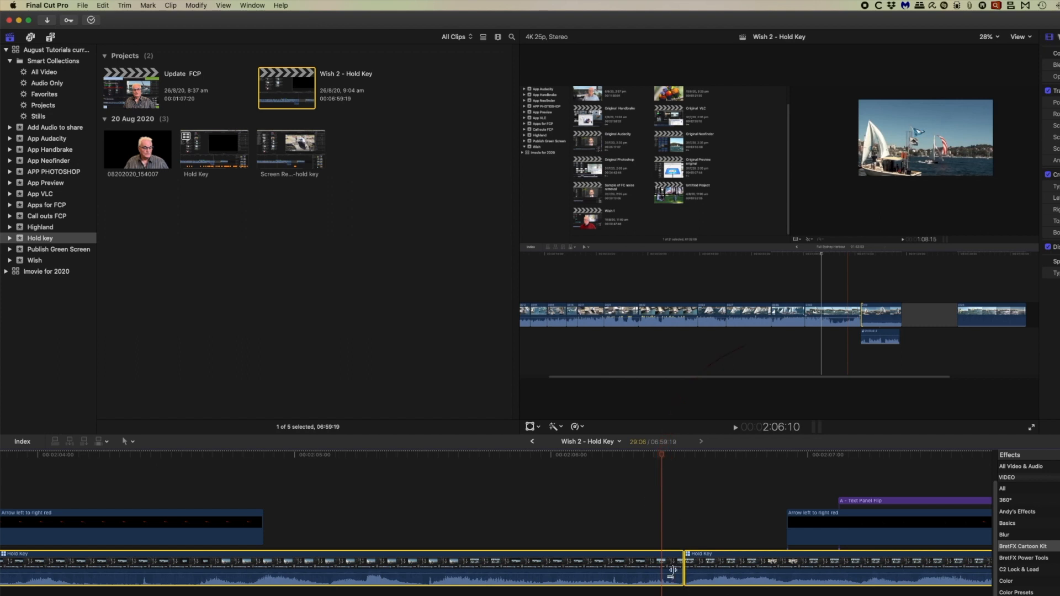
# Crossfade the audio of the two adjacent Hold Key clips at their edit point.
pyautogui.click(195, 4)
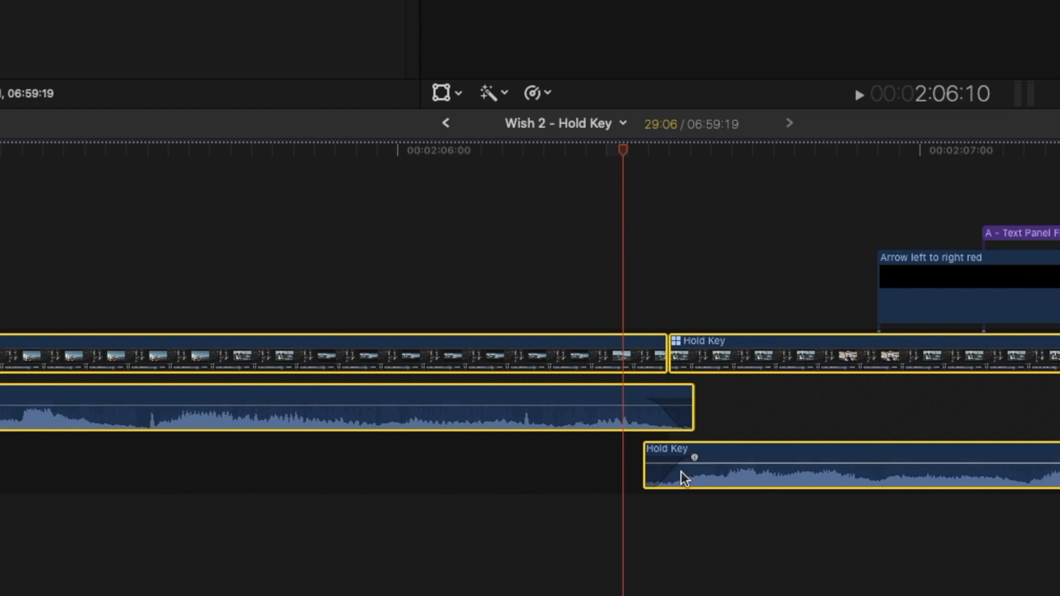
pyautogui.click(195, 6)
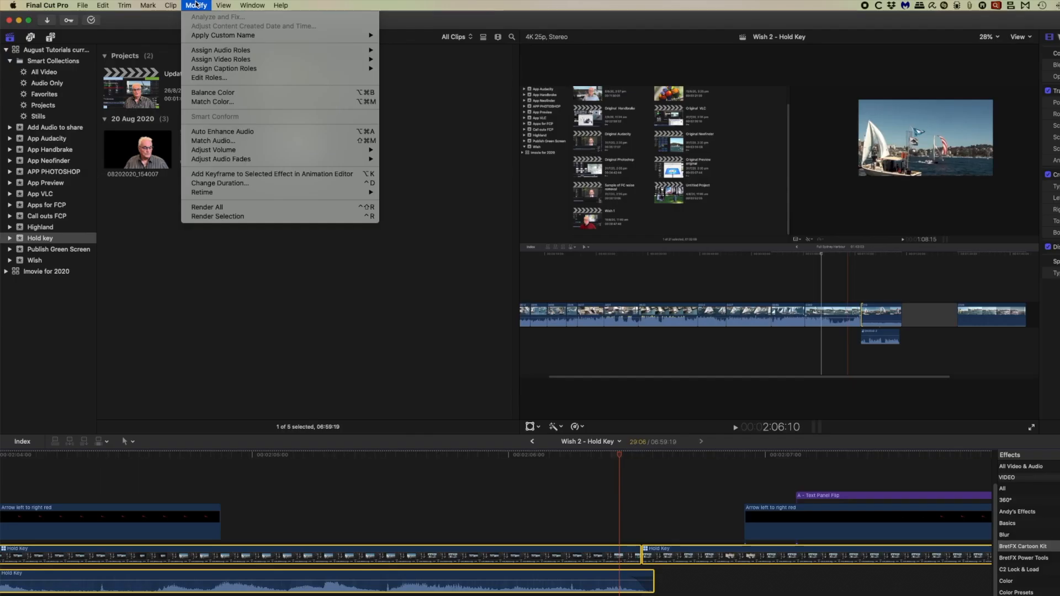
pyautogui.moveTo(221, 159)
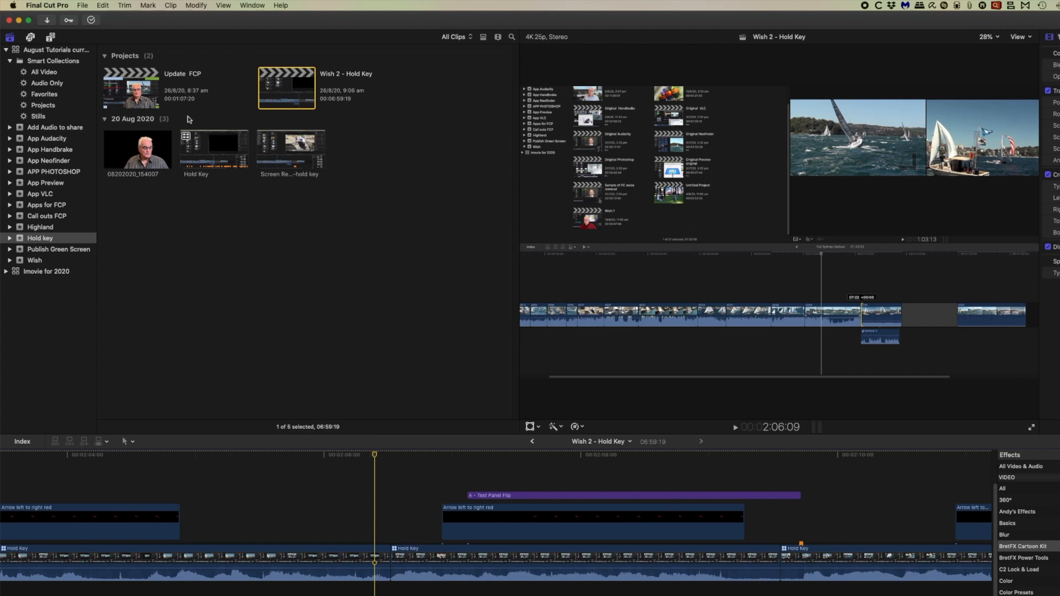
# Collapse the expanded audio components back into the two Hold Key clips at the cut.
pyautogui.click(196, 5)
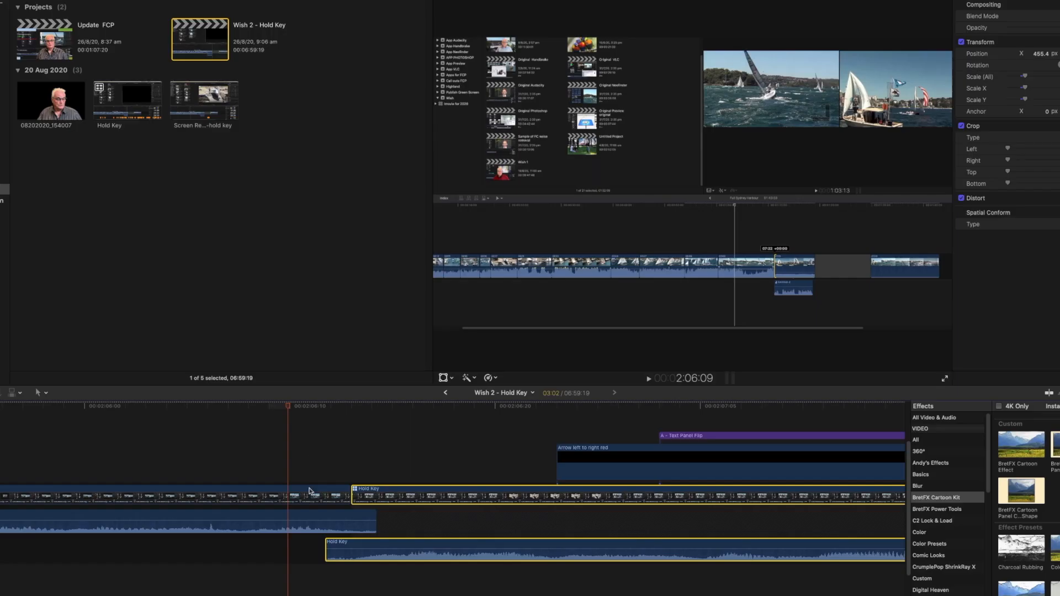
pyautogui.click(328, 556)
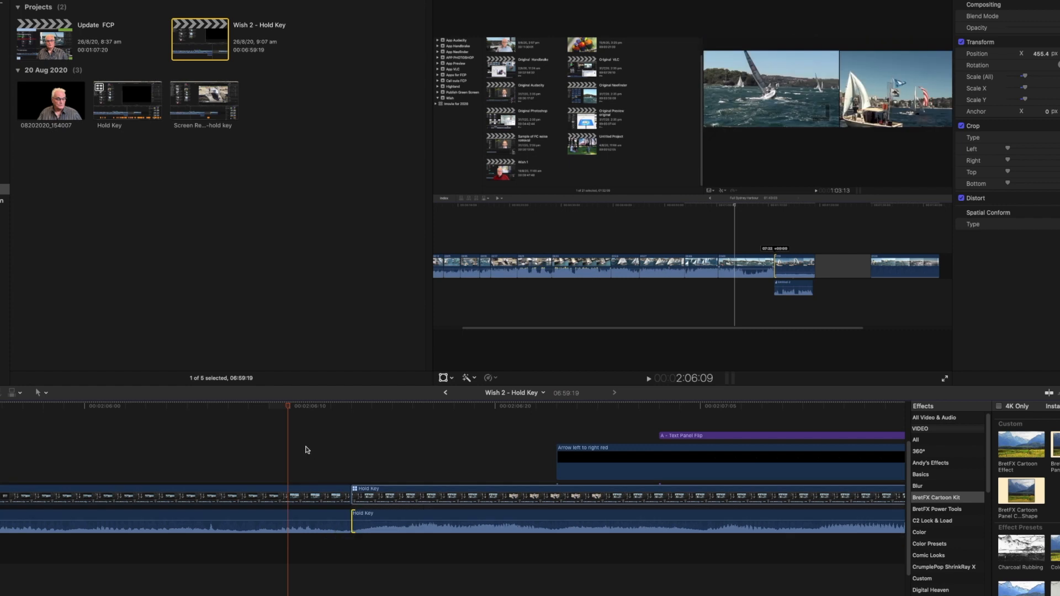
pyautogui.moveTo(310, 535)
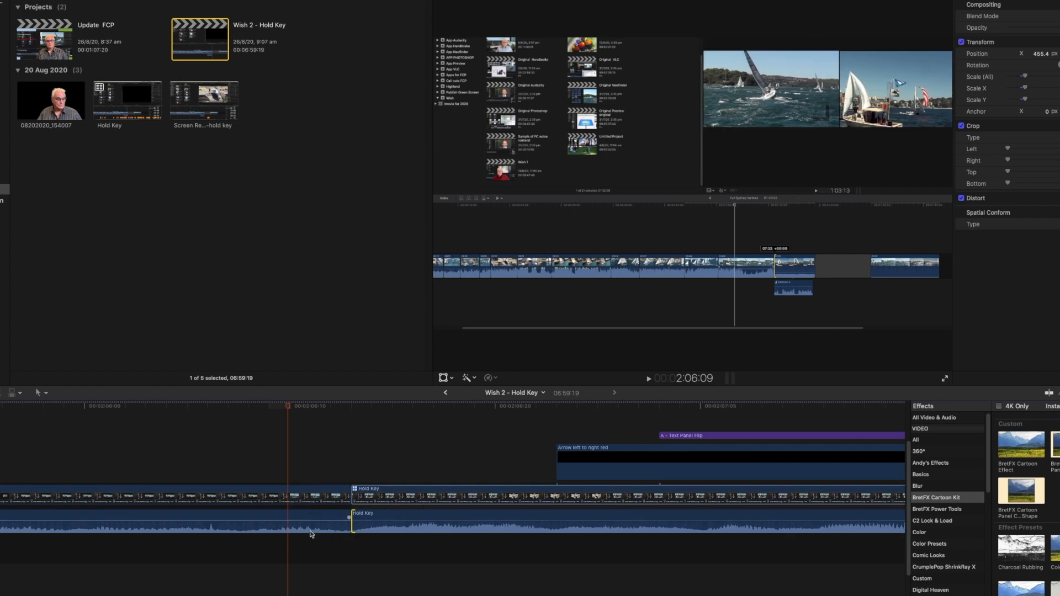
pyautogui.moveTo(313, 550)
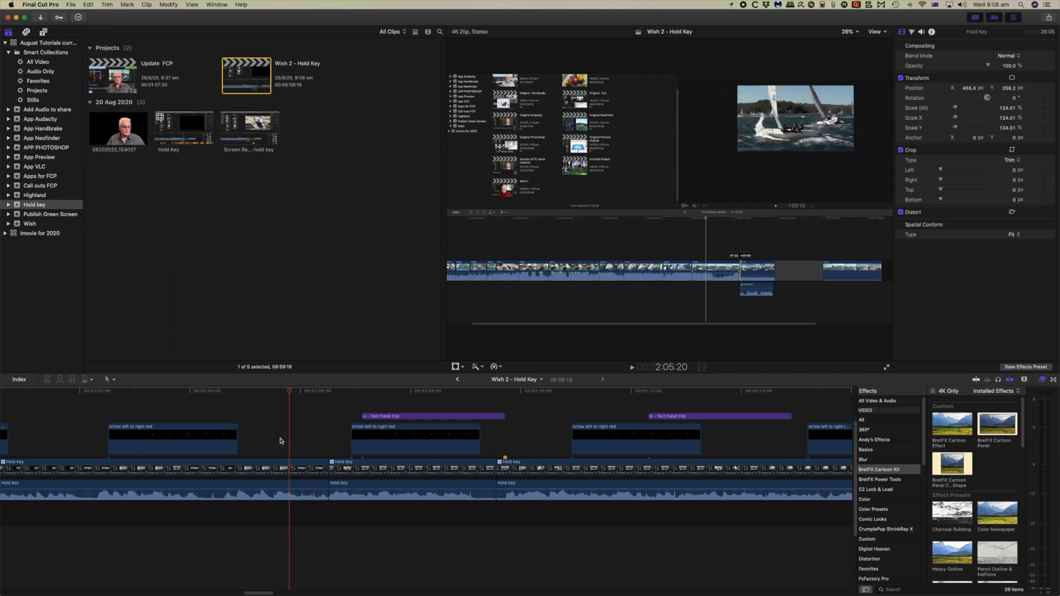
pyautogui.moveTo(363, 516)
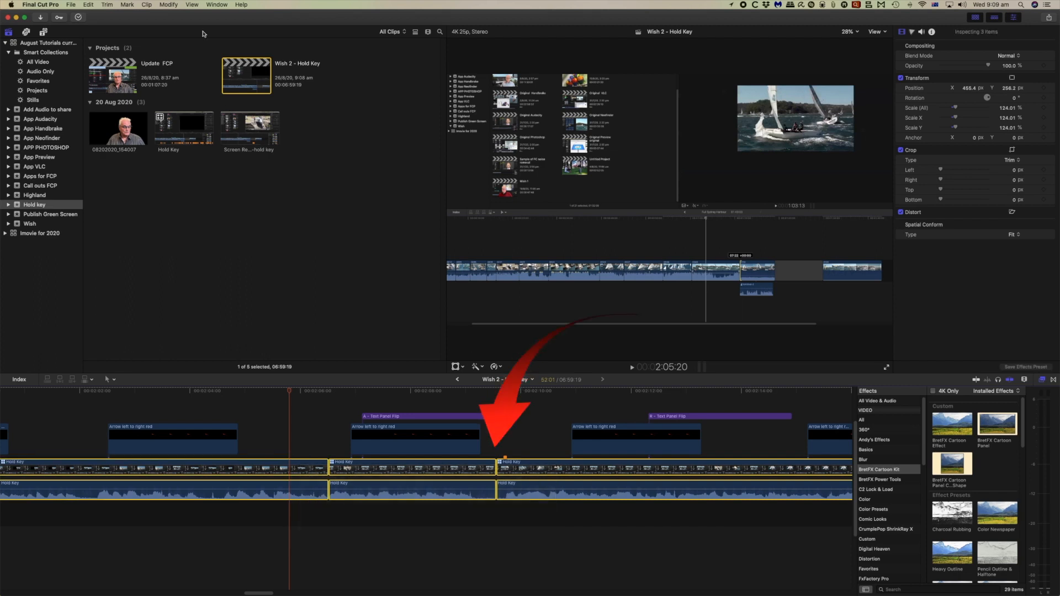
# Bring up the Modify commands for the three selected Hold Key clips.
pyautogui.click(167, 4)
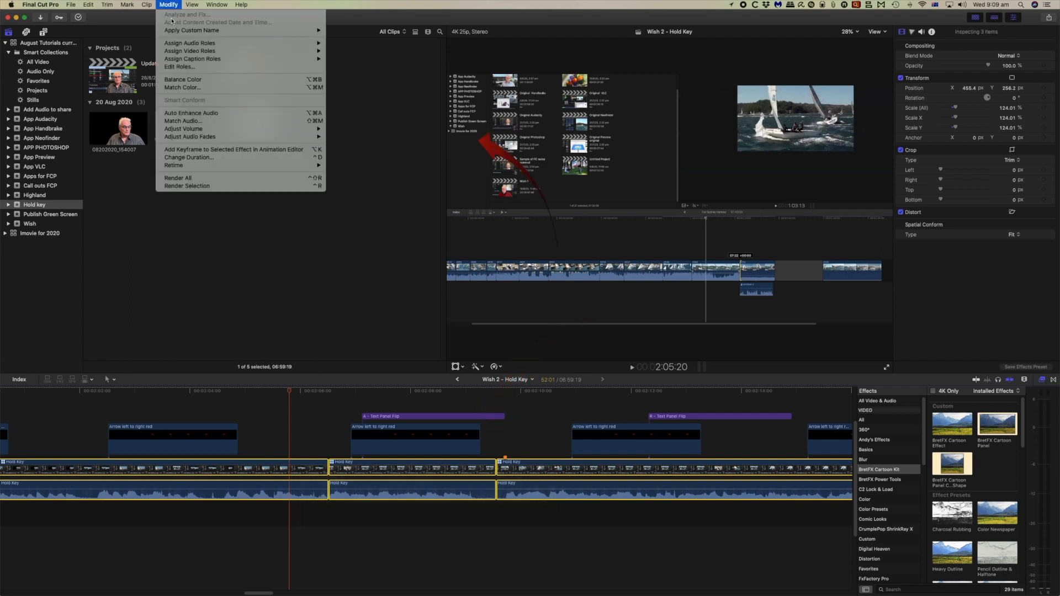